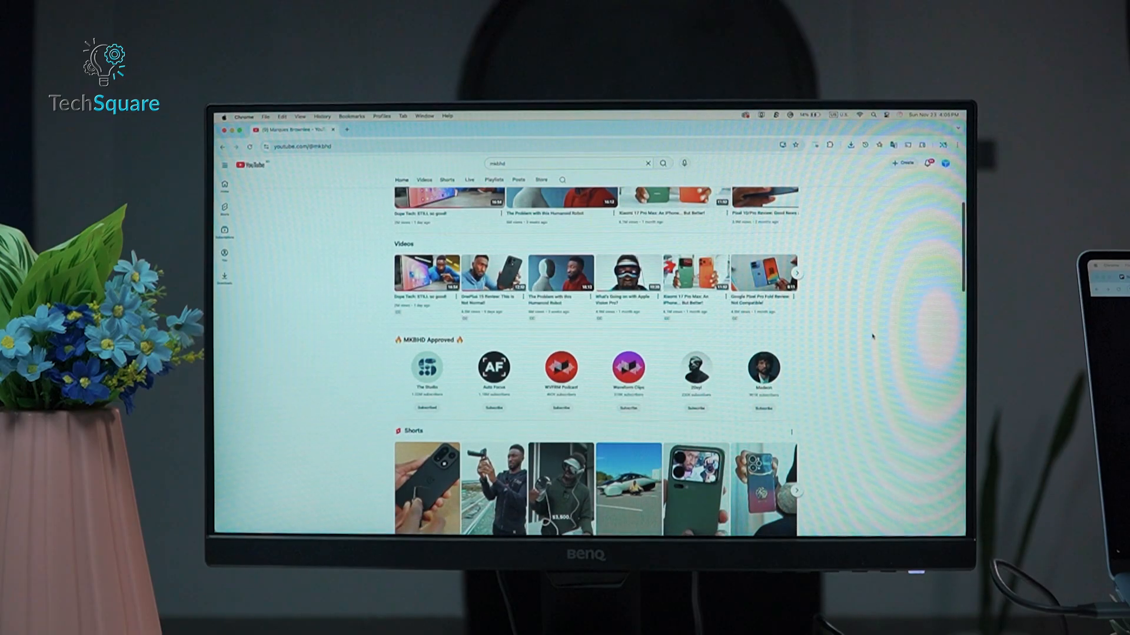
Step: Play Apple's 'MacBook Pro Announcement - October 30' video from the apple m5 search results
{"action": "scroll", "scroll_direction": "down", "scroll_amount": 3}
{"action": "type", "text": "apple m5"}
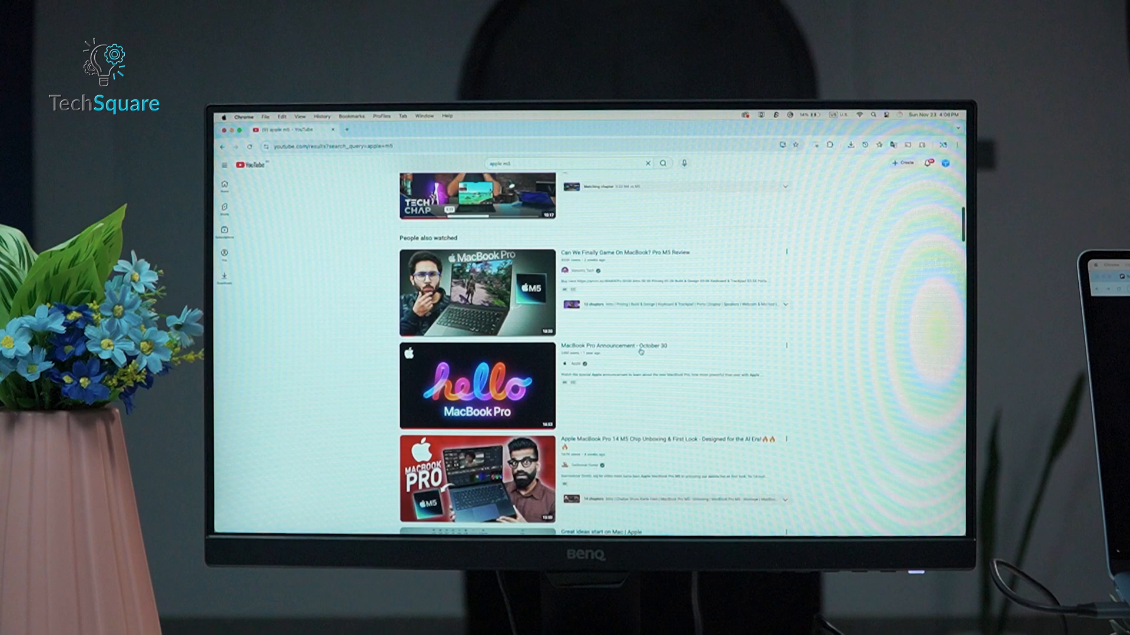
{"action": "left_click", "coordinate": [476, 387]}
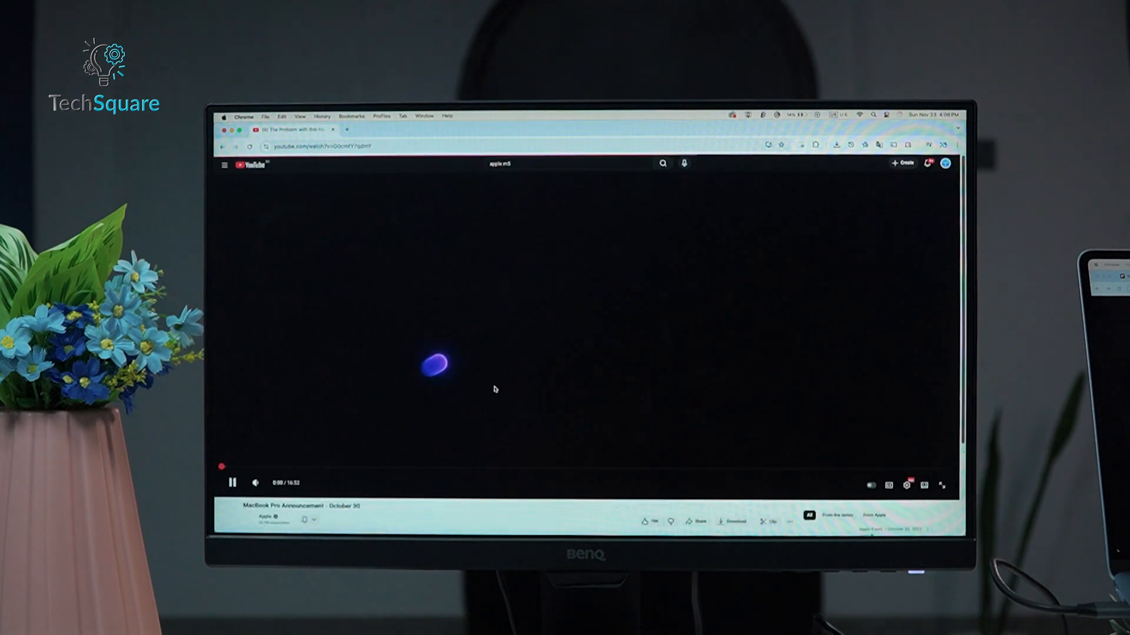